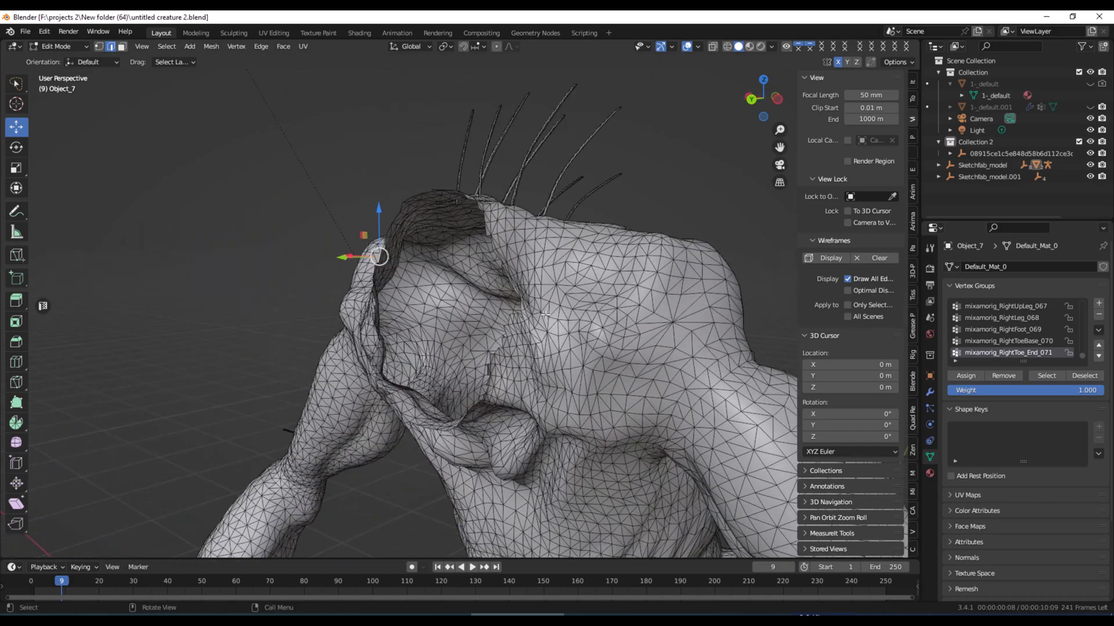
- Zoom in on the broken neck edges and select a vertex on the neck border
left_click_drag(543, 312, 607, 312)
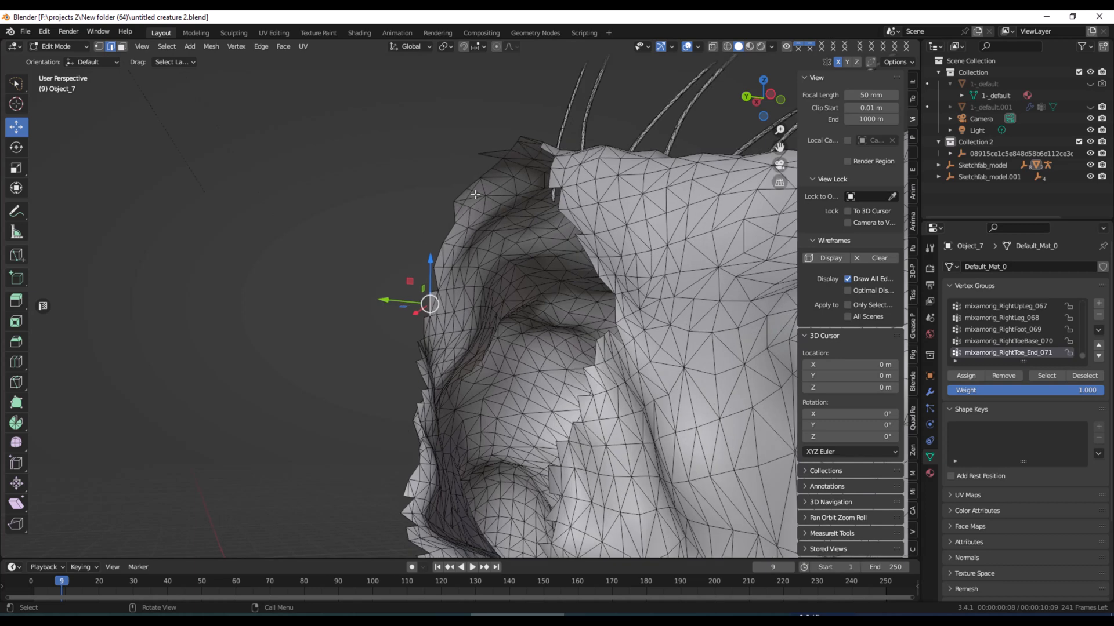
mouse_move(780, 148)
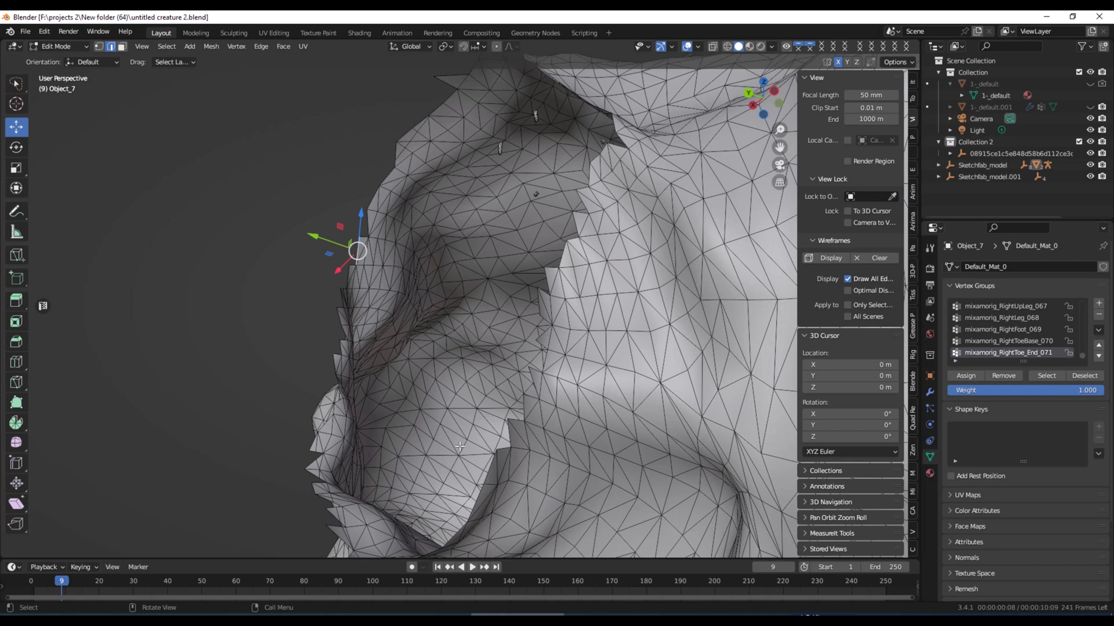
mouse_move(2, 308)
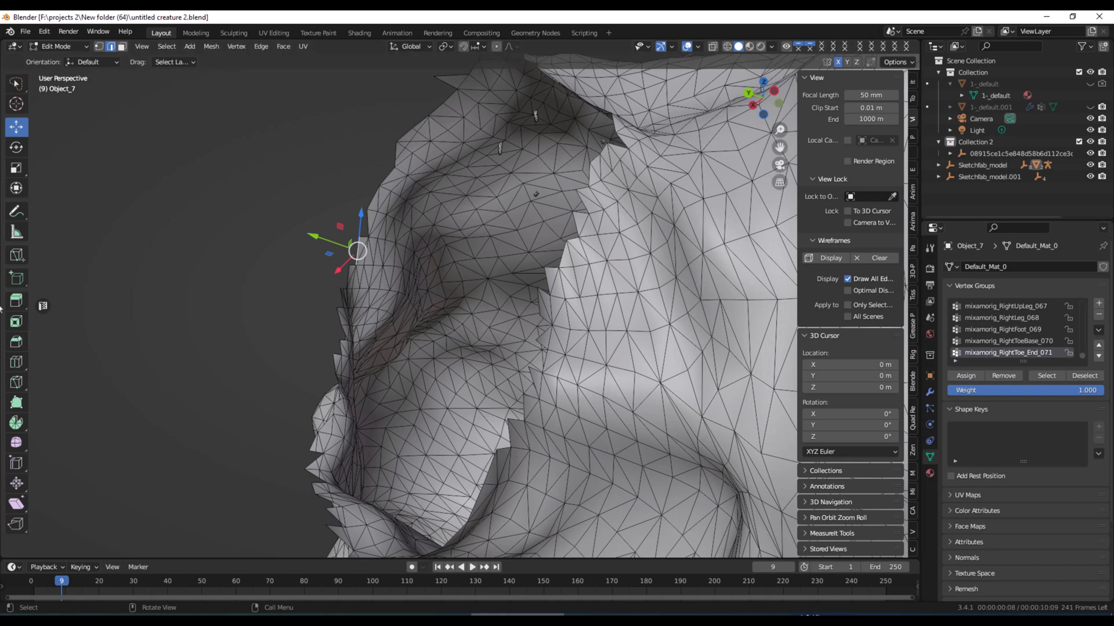
left_click(53, 47)
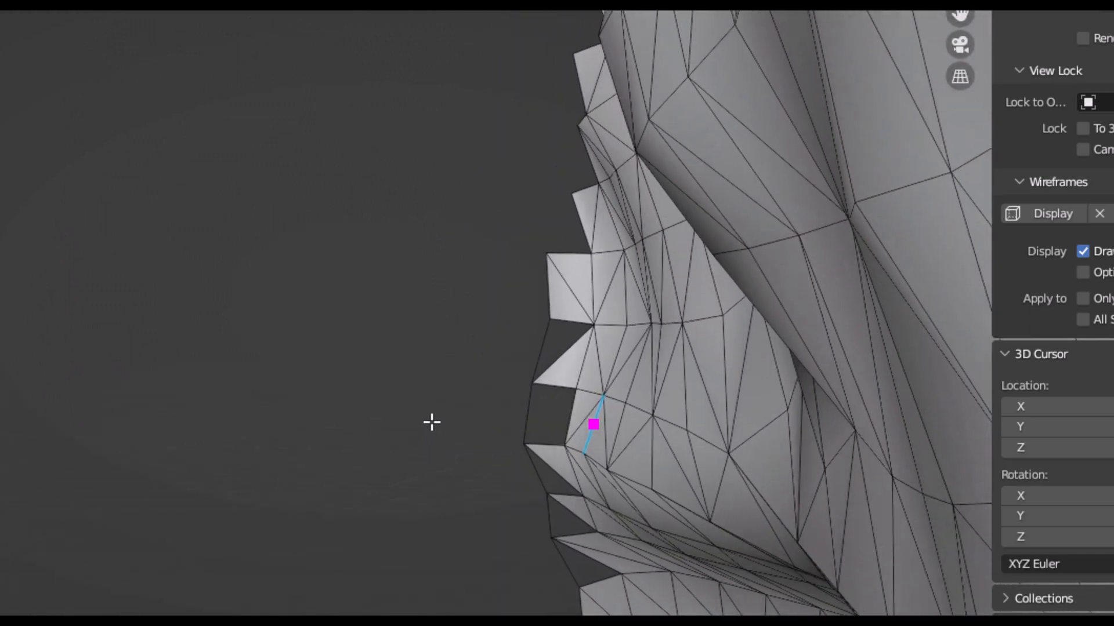
- Select stray geometry on the jagged neck edge for merging
left_click(545, 250)
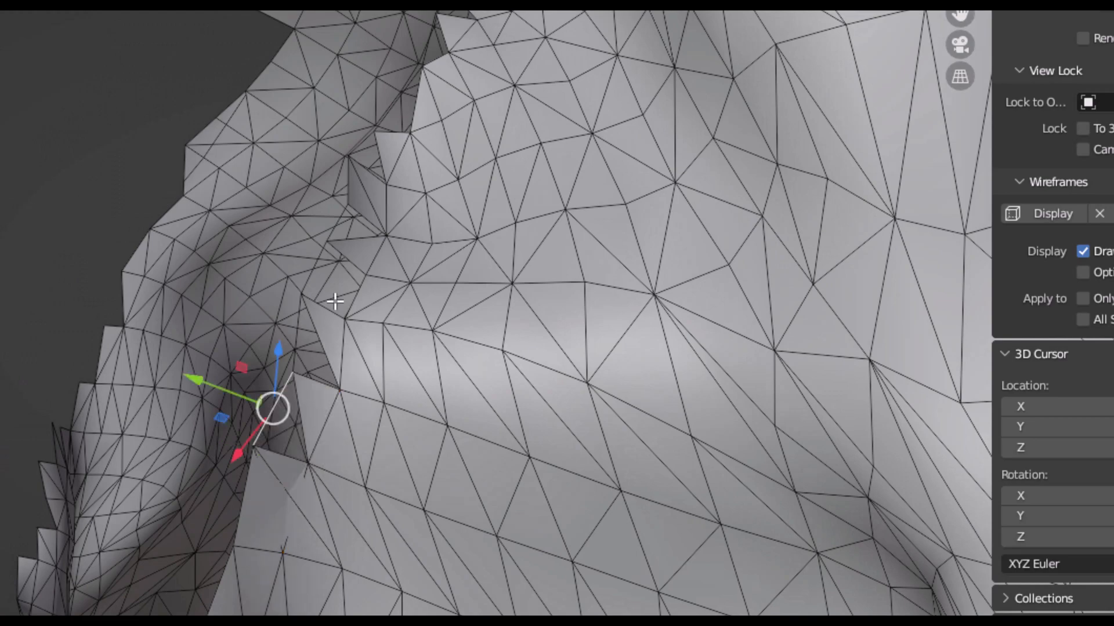
mouse_move(41, 298)
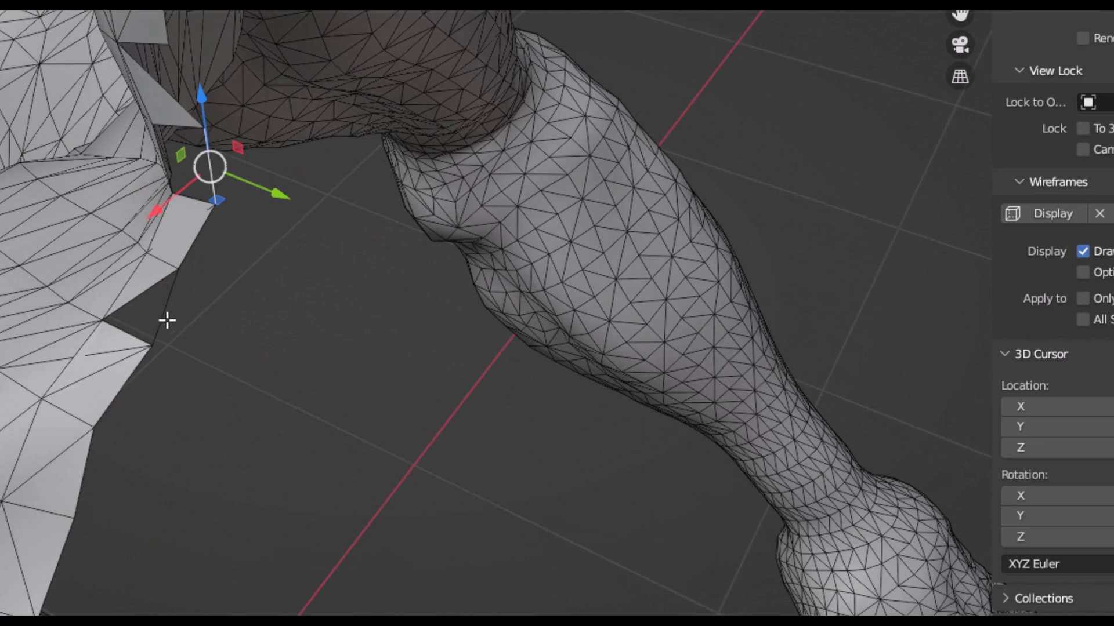
- Orbit and zoom along the neck border to frame the opening for filling
left_click_drag(210, 165, 165, 307)
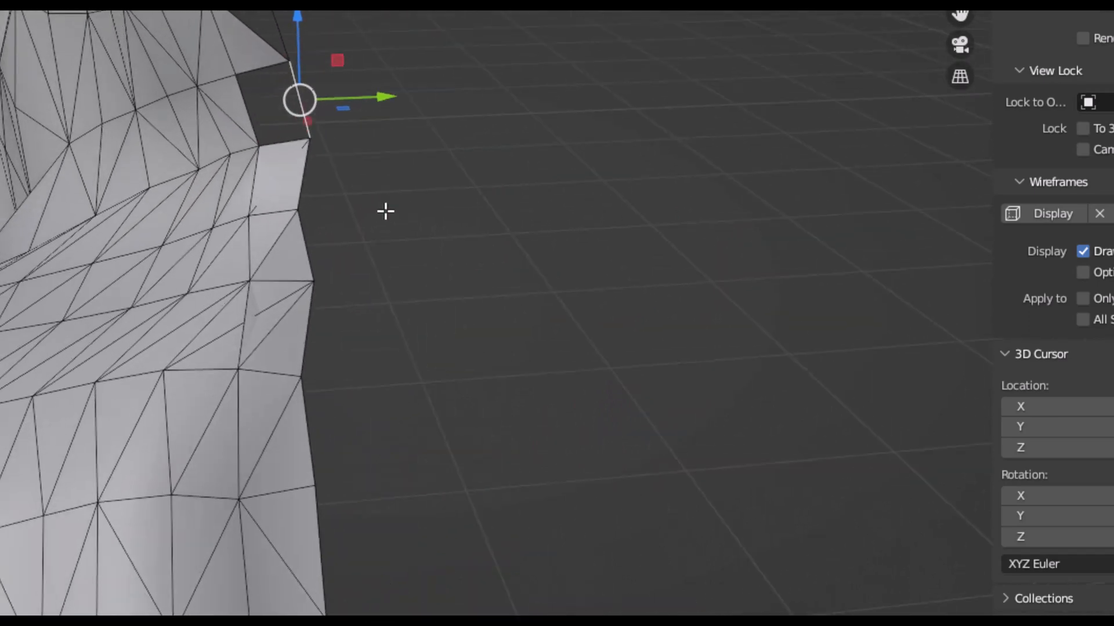
mouse_move(259, 66)
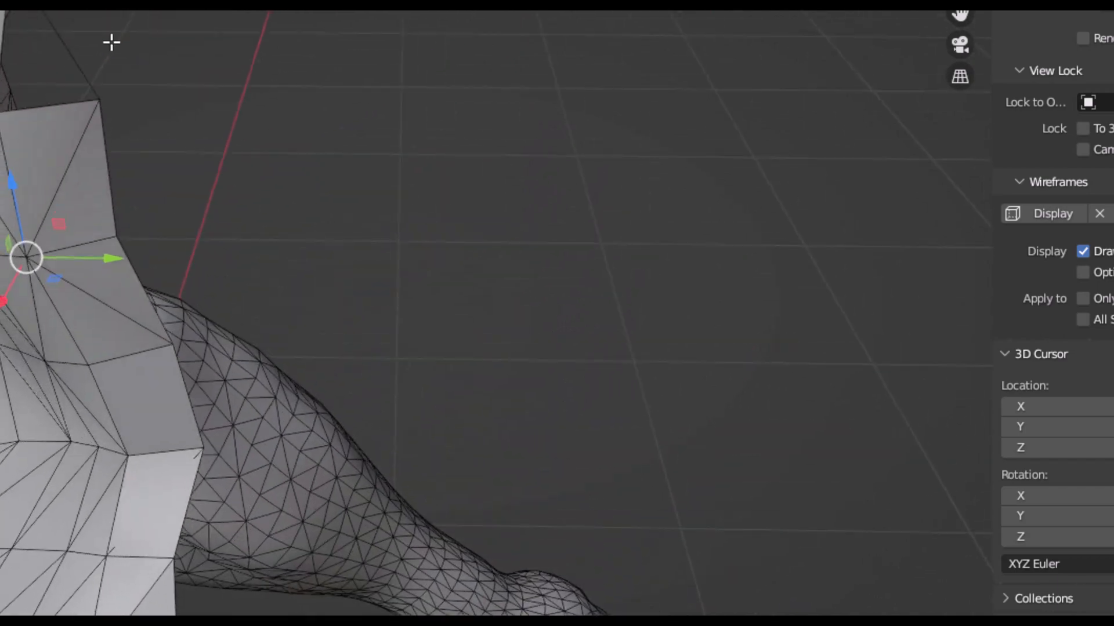
mouse_move(61, 32)
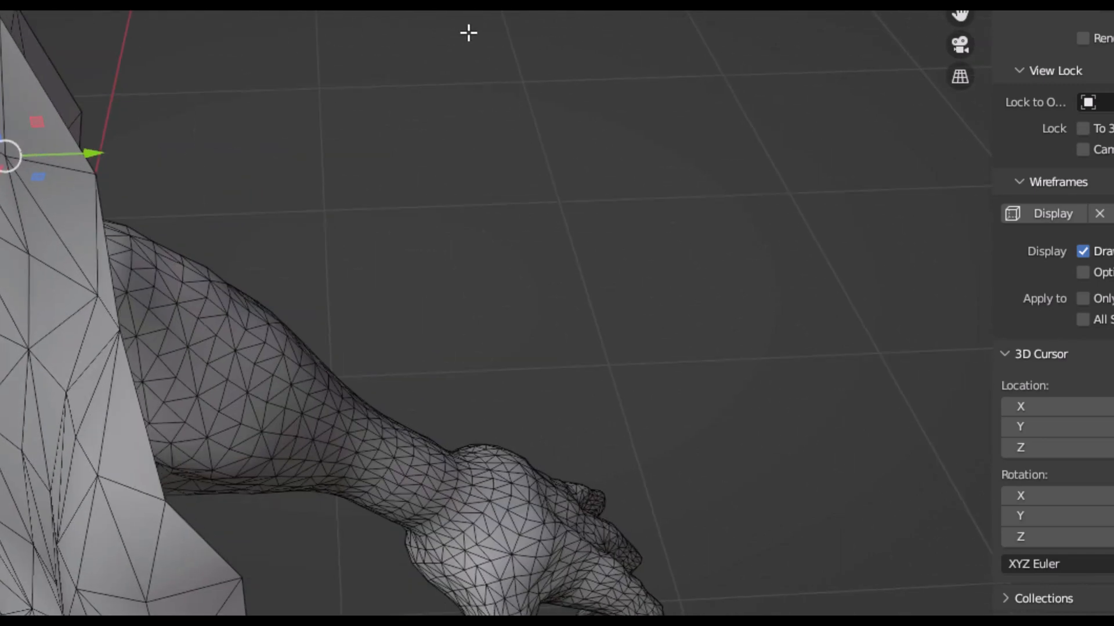
scroll("down", 3)
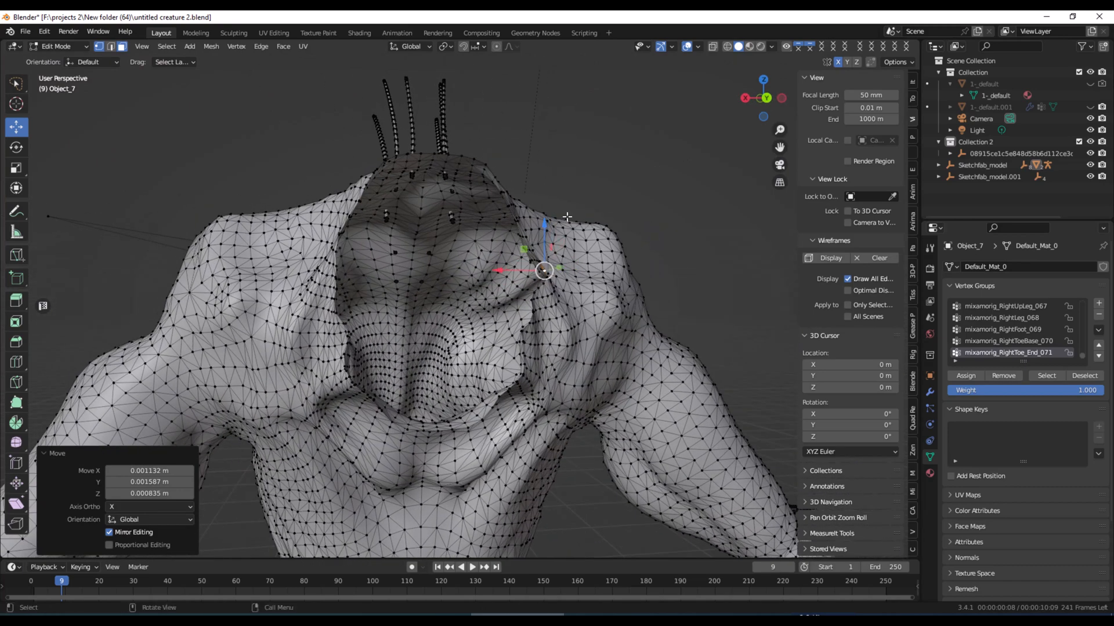
mouse_move(753, 199)
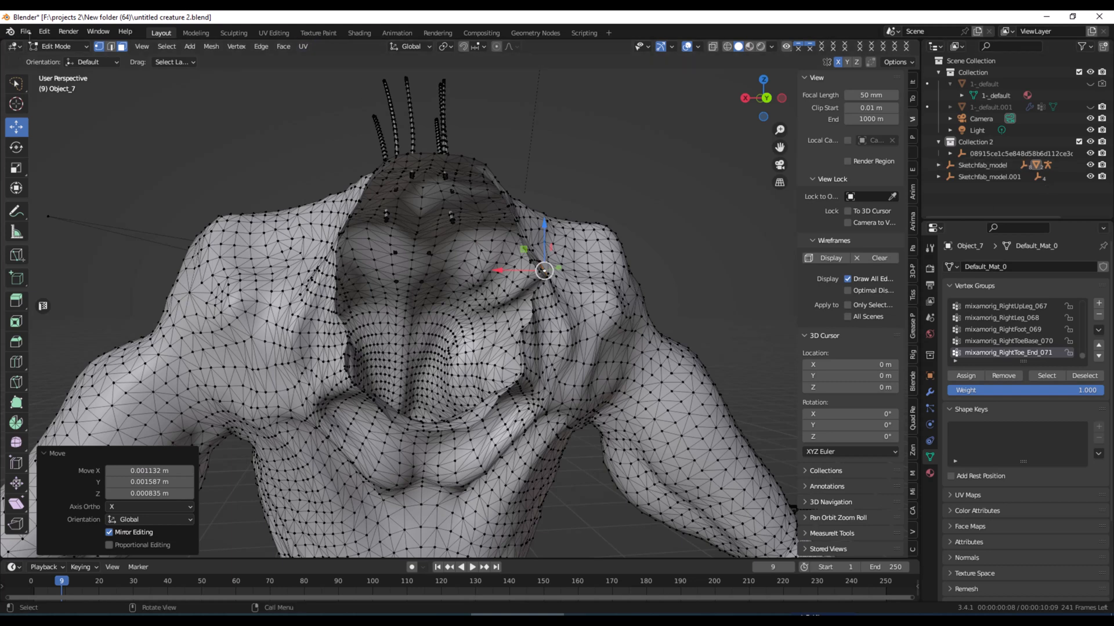
- Save the repaired creature file from the File menu
left_click(25, 32)
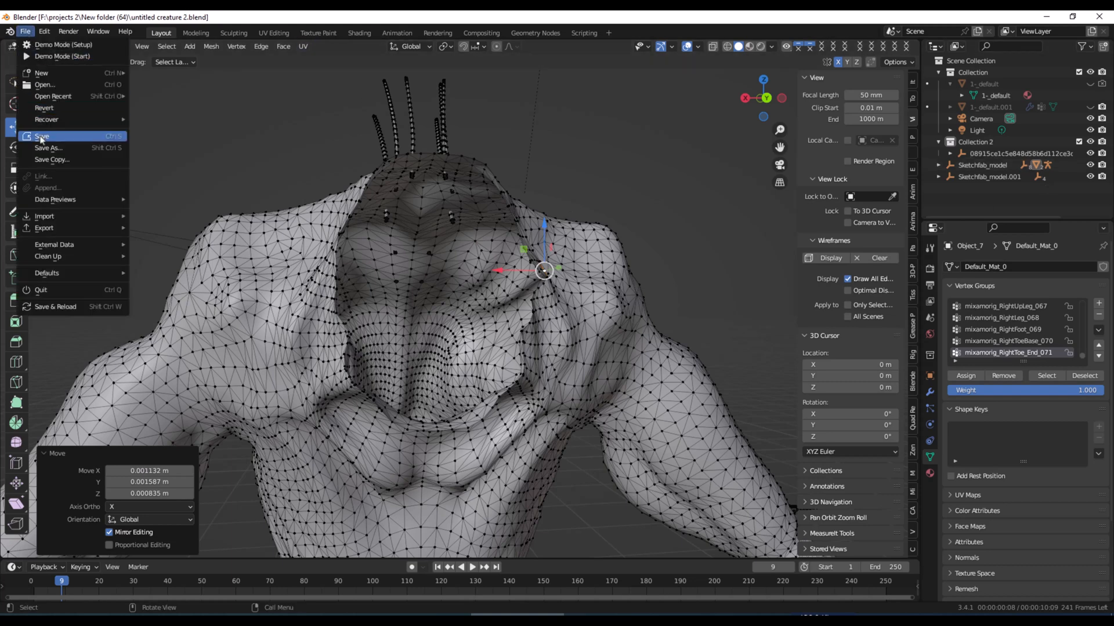
left_click(41, 136)
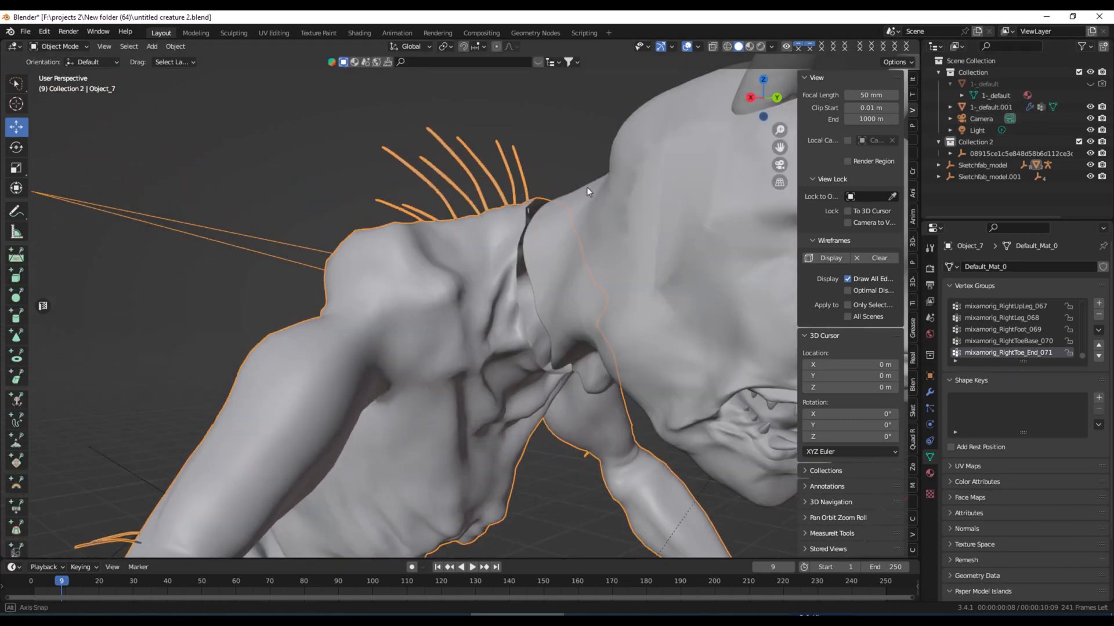
left_click_drag(587, 191, 587, 128)
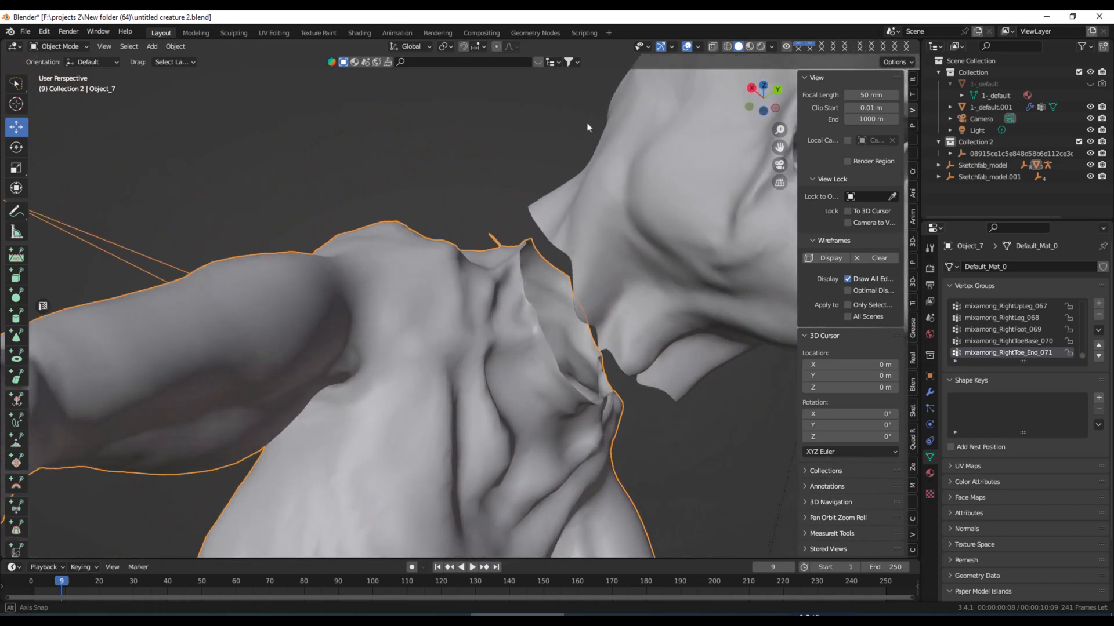
left_click_drag(587, 128, 602, 152)
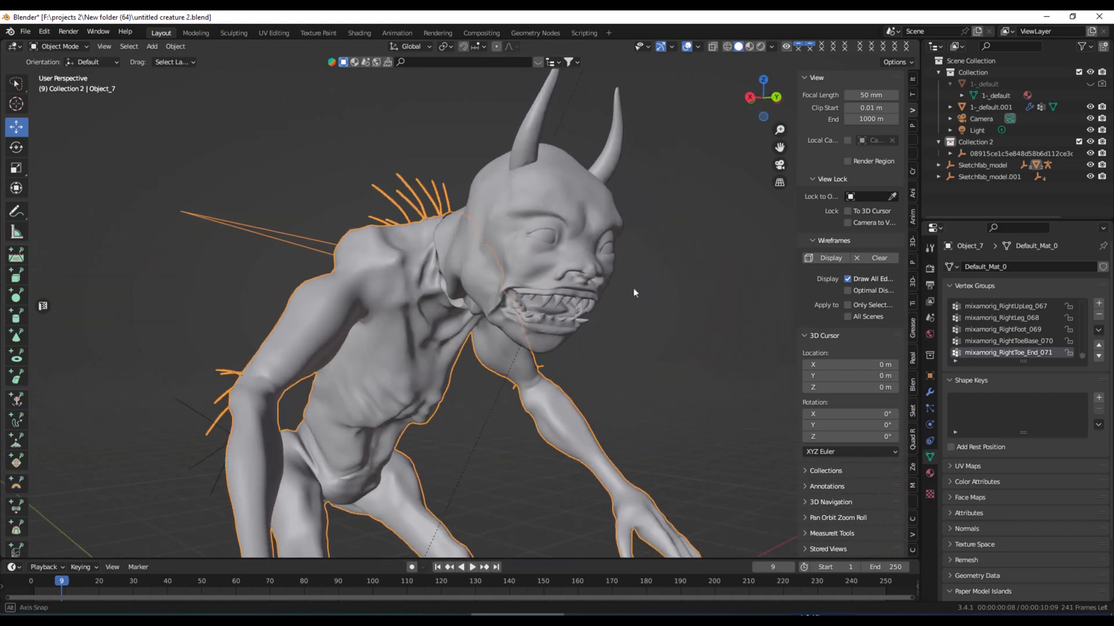
left_click_drag(632, 291, 696, 283)
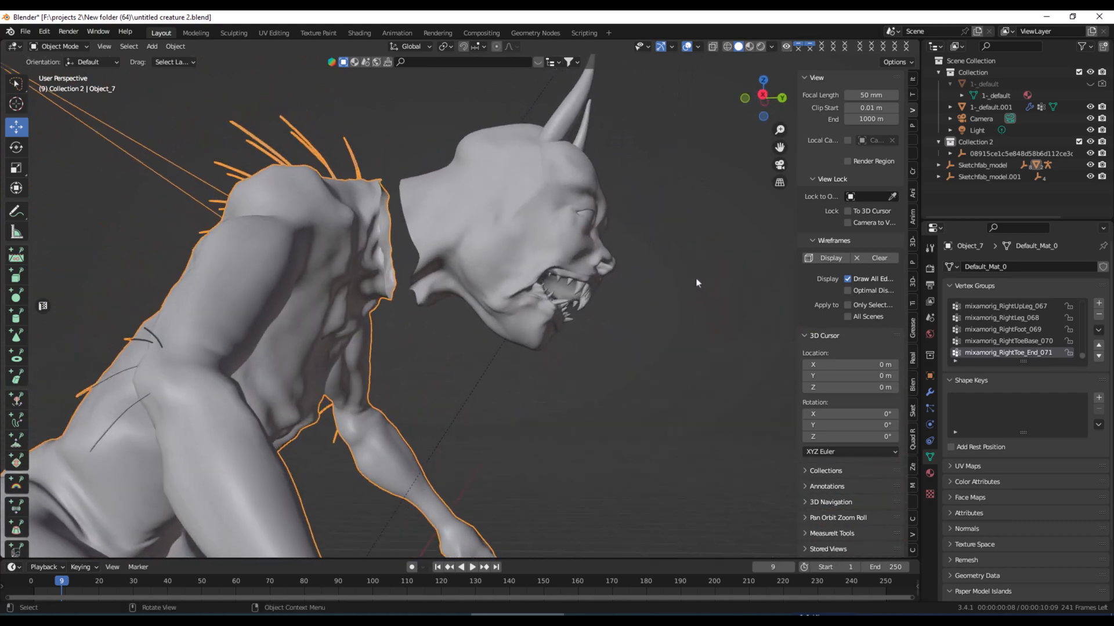
left_click_drag(696, 283, 516, 268)
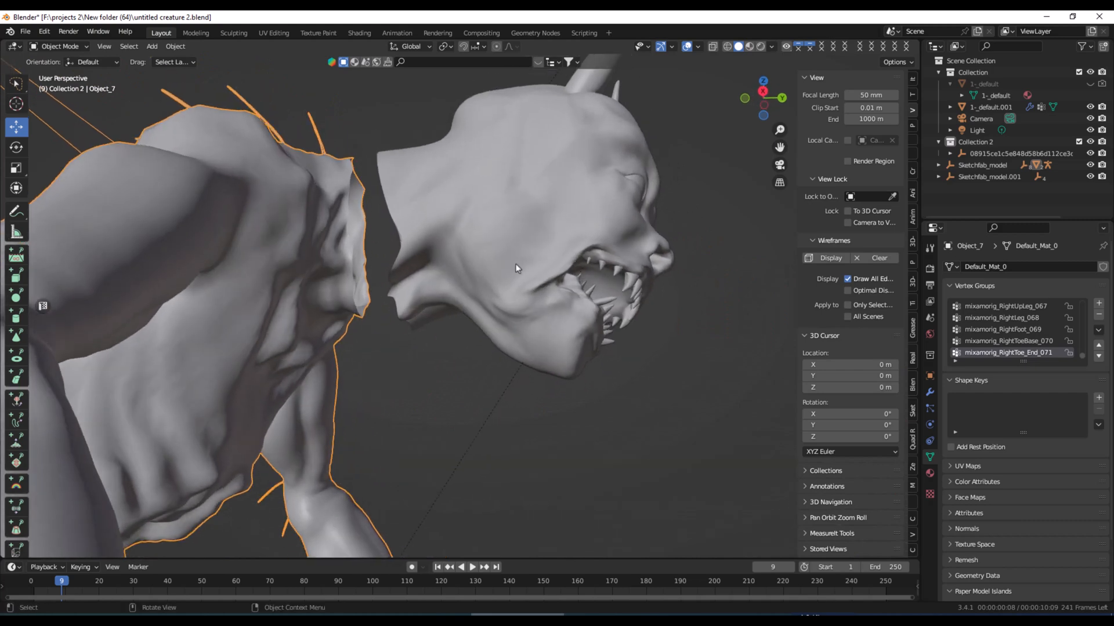